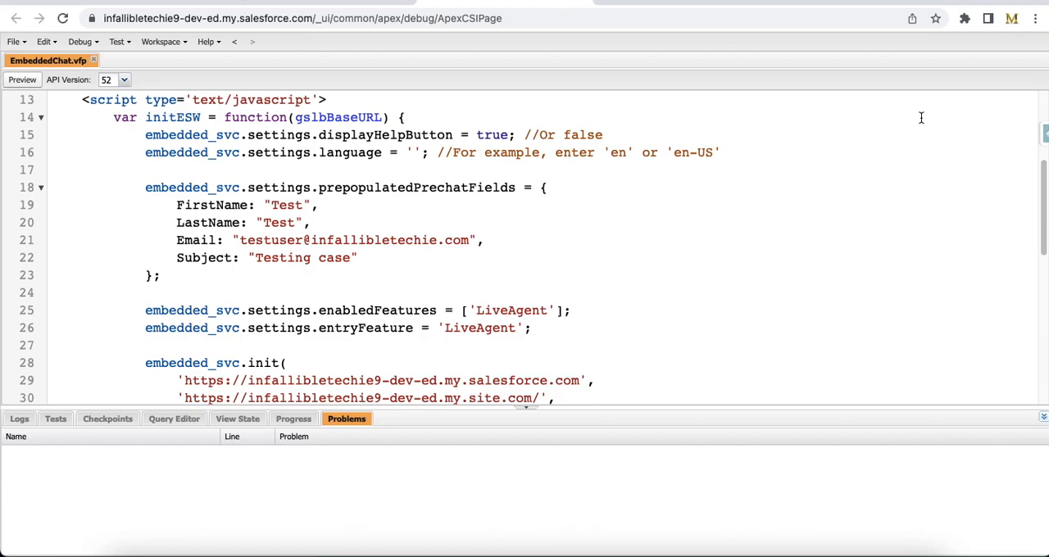
- Preview the Visualforce page and confirm the chat pre-chat form shows Test, Test, email and 'Testing case'
left_click(405, 117)
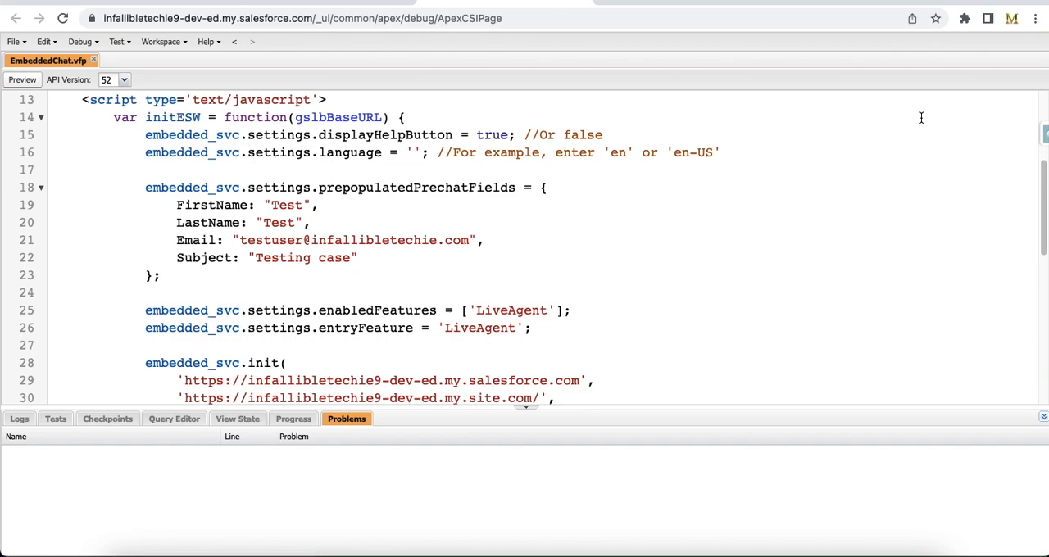
left_click(404, 117)
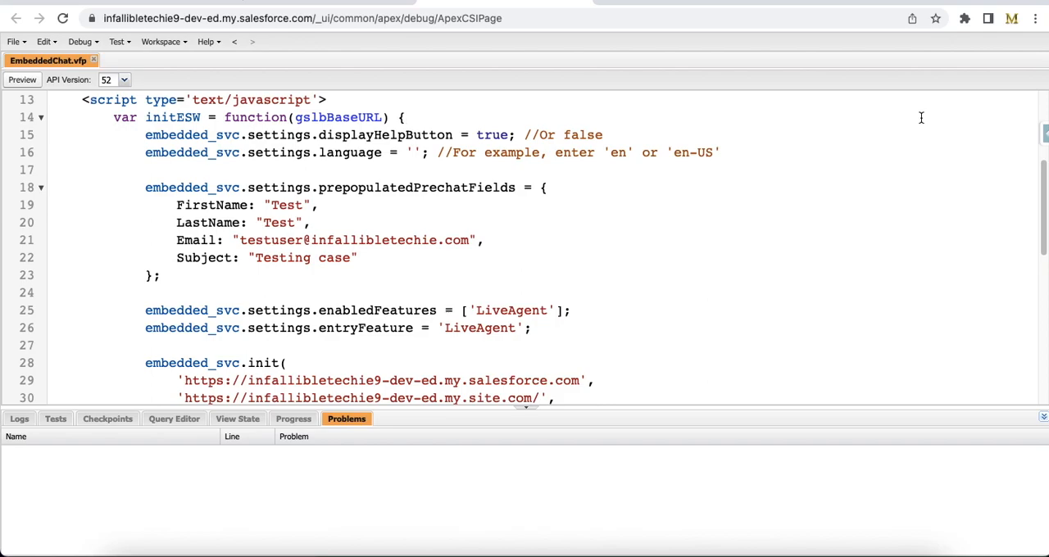
left_click(402, 117)
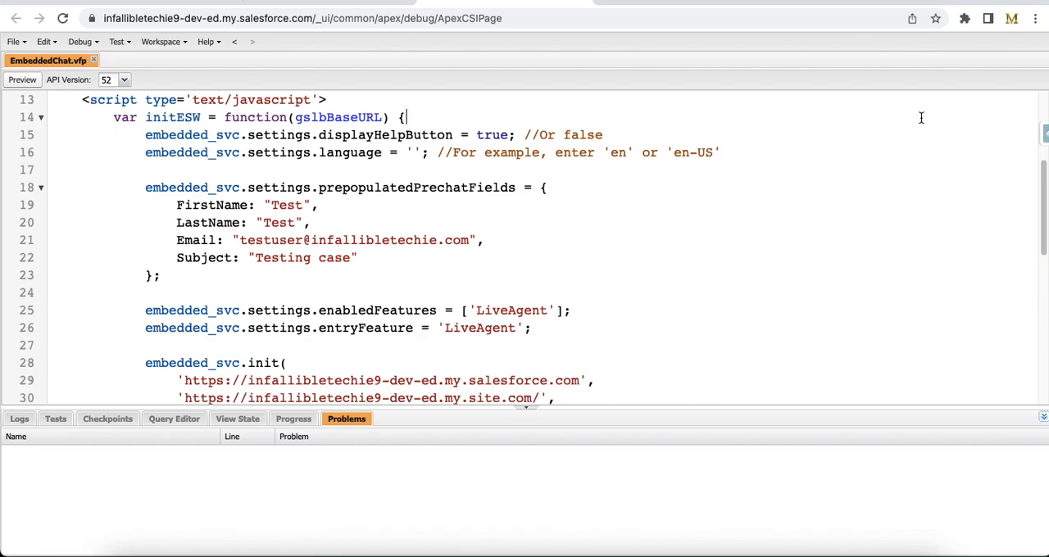
mouse_move(256, 186)
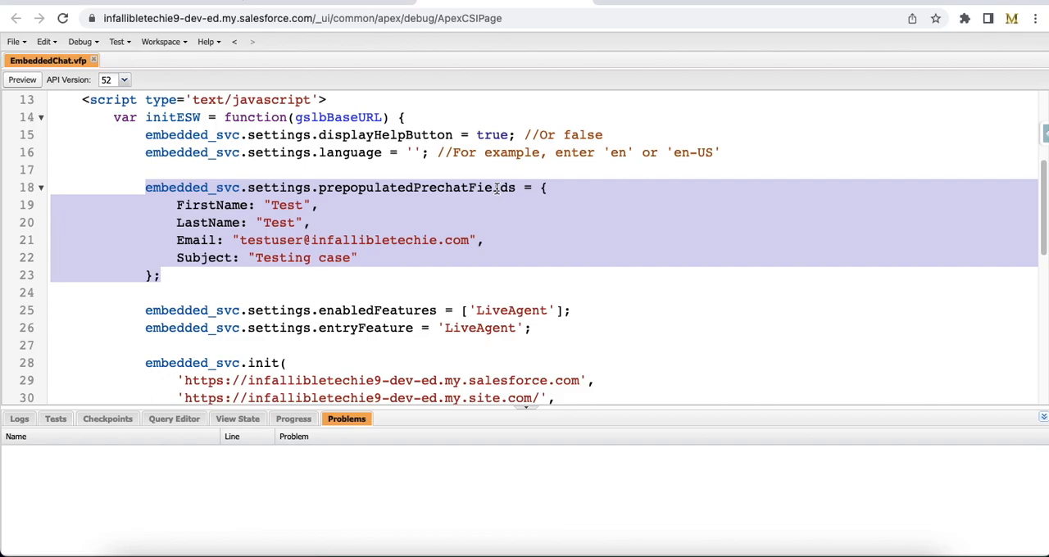
mouse_move(471, 90)
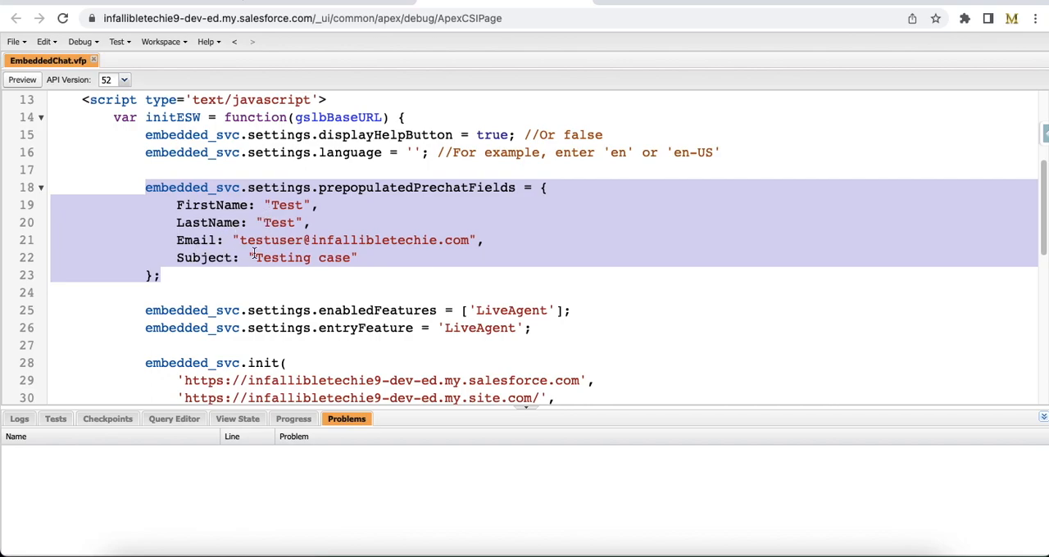
mouse_move(463, 239)
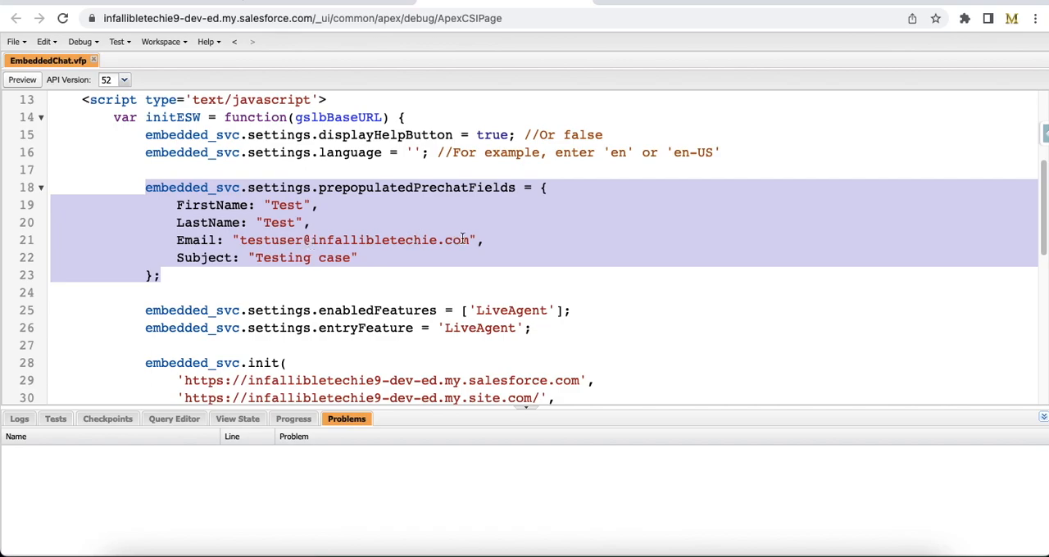
mouse_move(189, 260)
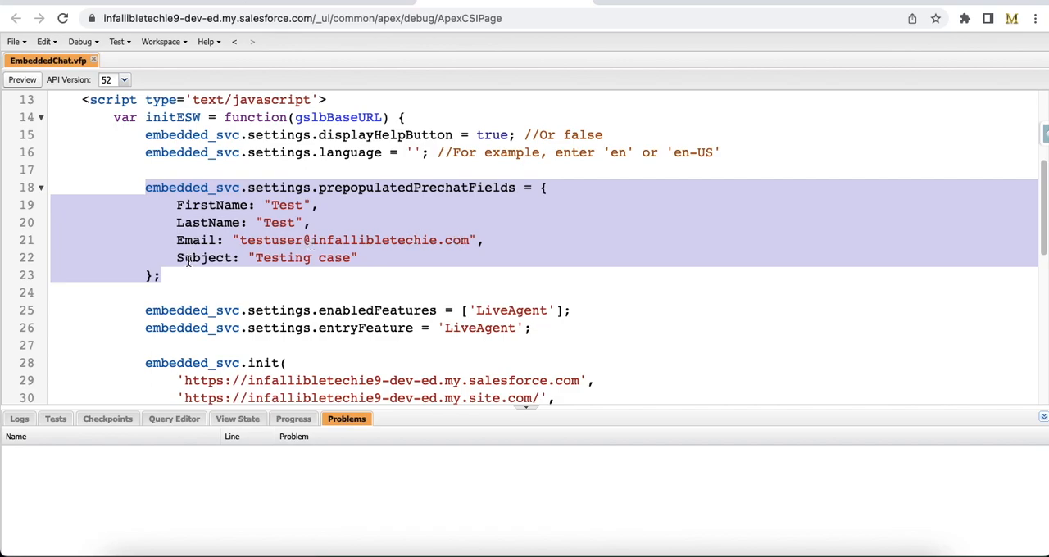
mouse_move(320, 257)
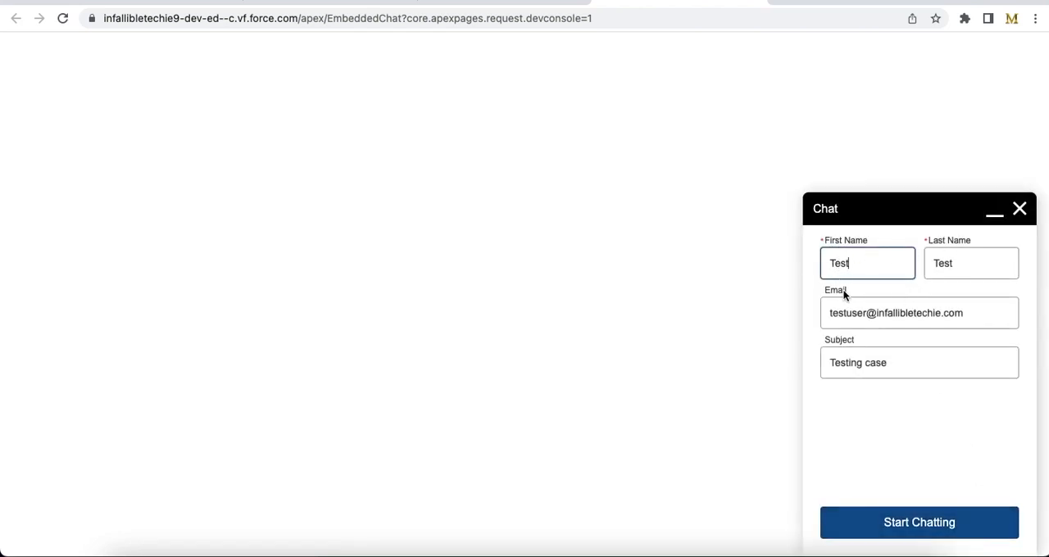
mouse_move(750, 209)
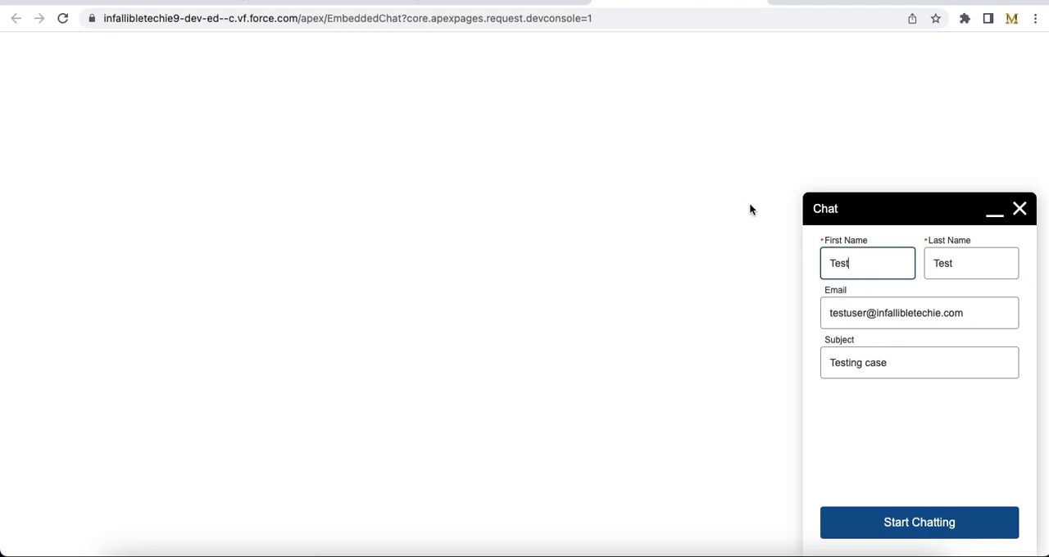